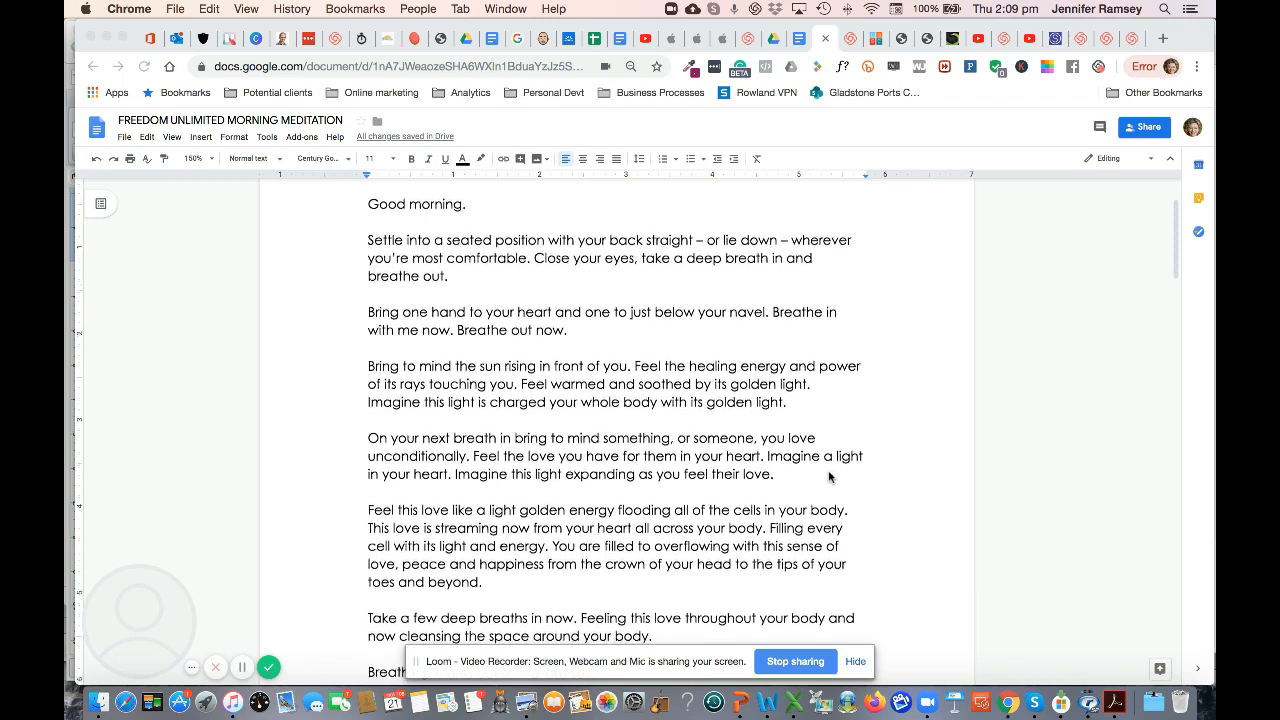
scroll("down", 3)
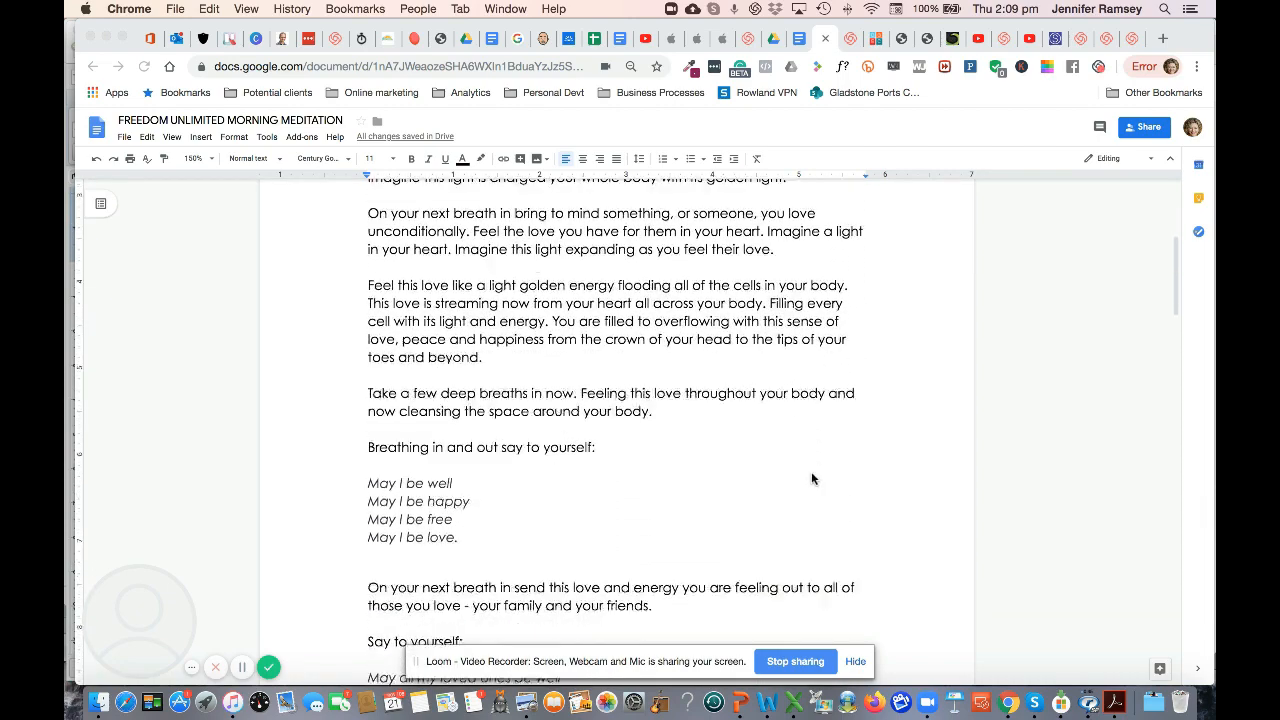
scroll("down", 3)
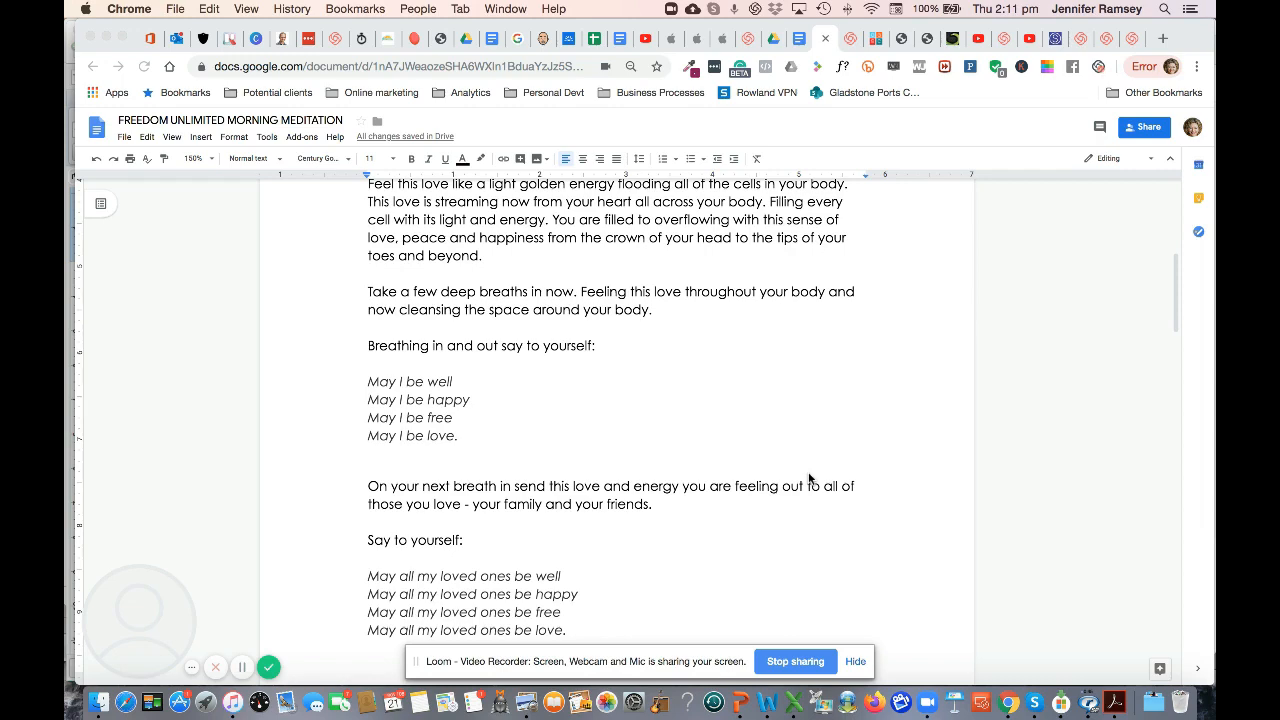
scroll("down", 3)
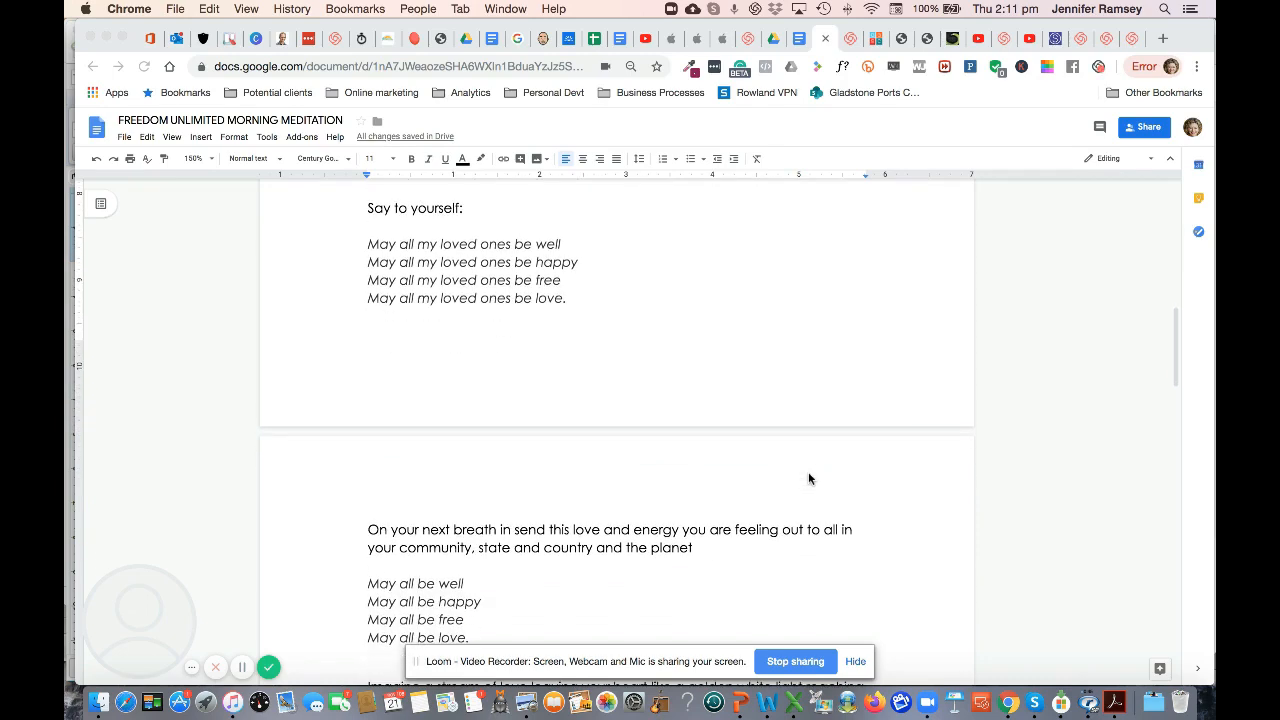
scroll("down", 3)
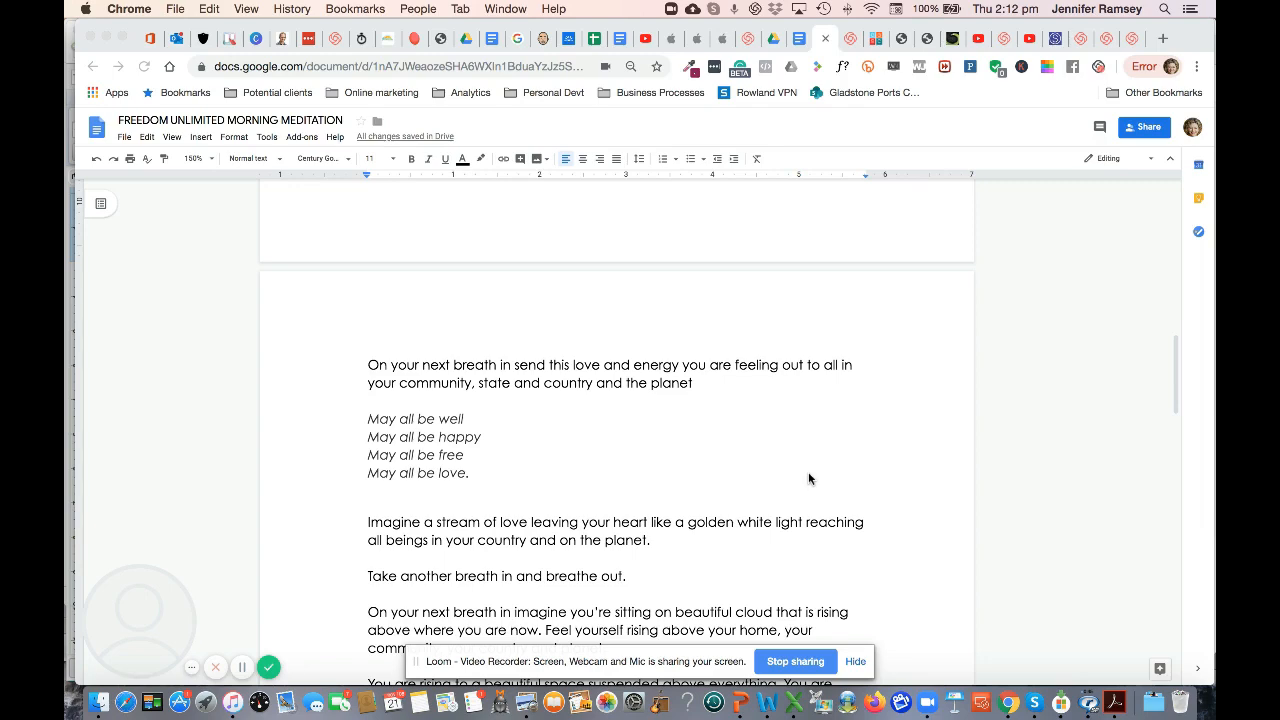
scroll("down", 3)
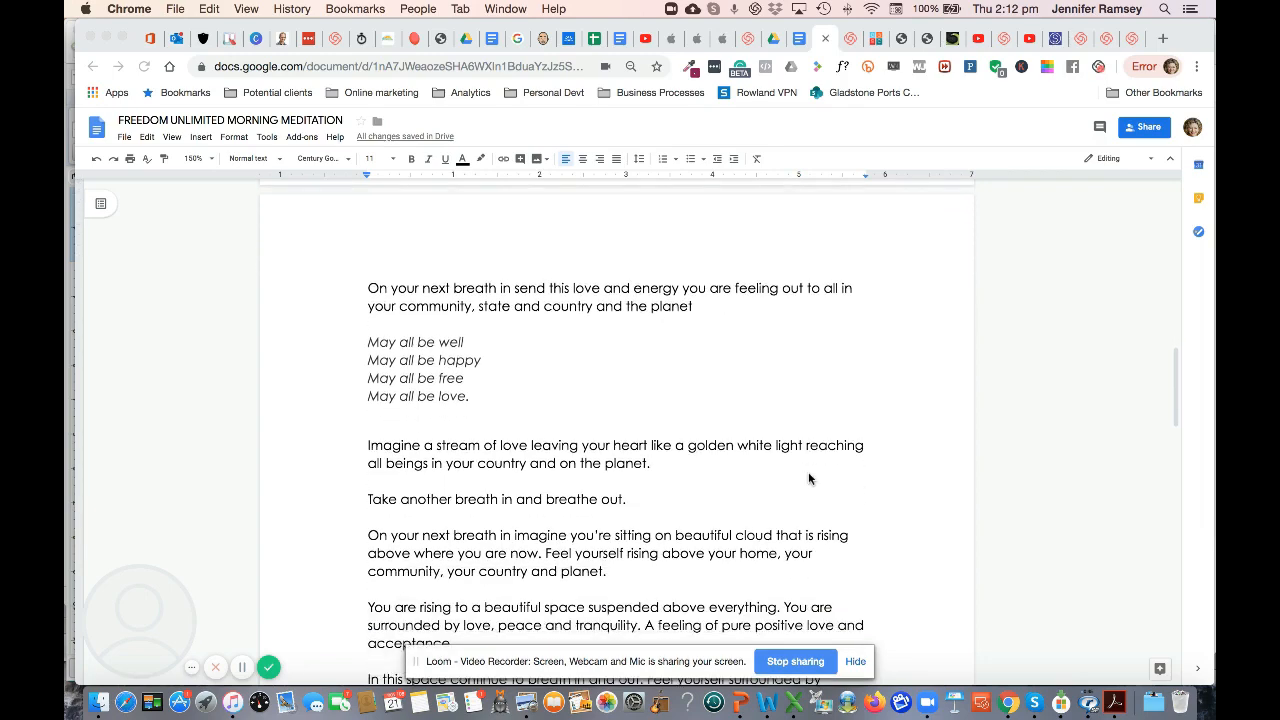
scroll("down", 3)
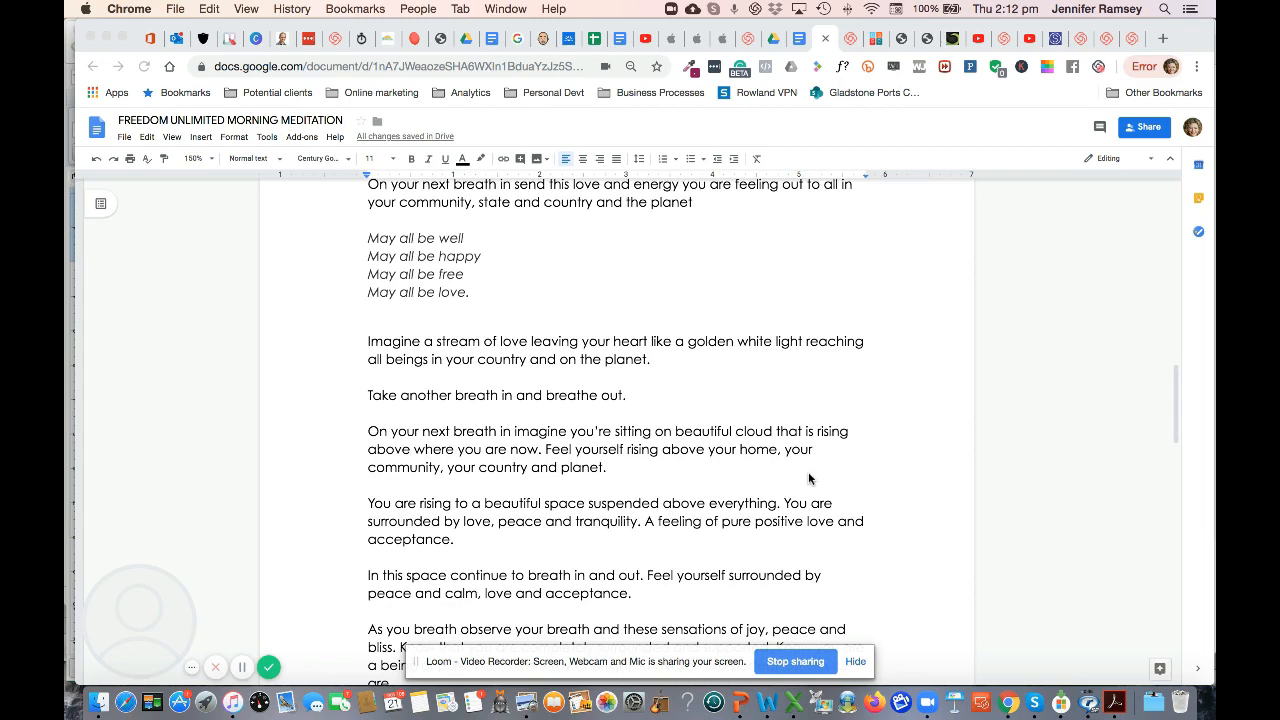
scroll("down", 3)
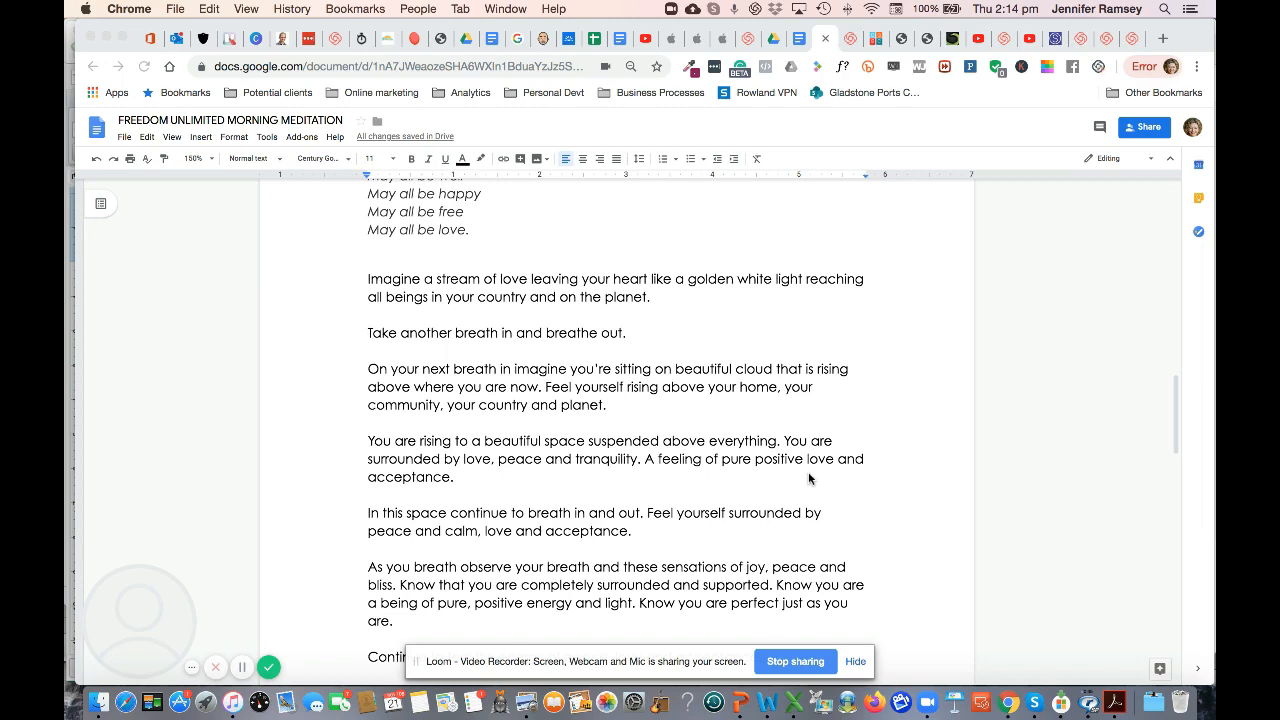
scroll("down", 3)
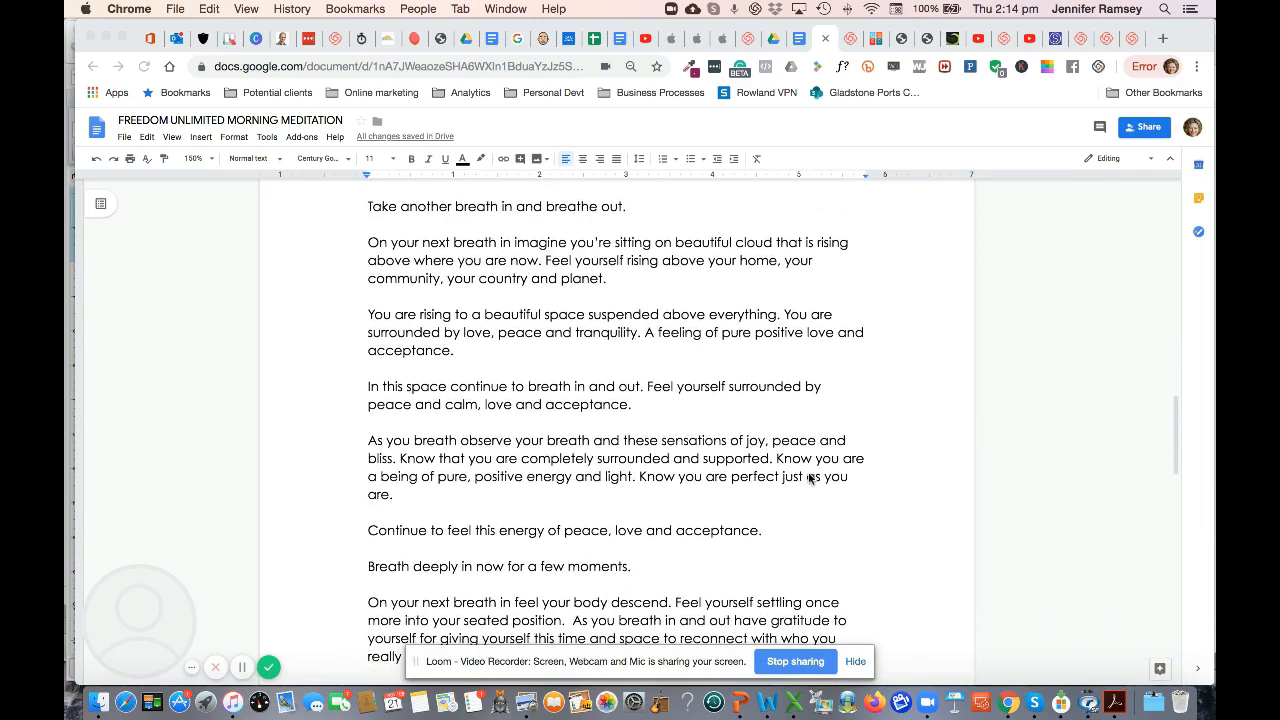
scroll("down", 3)
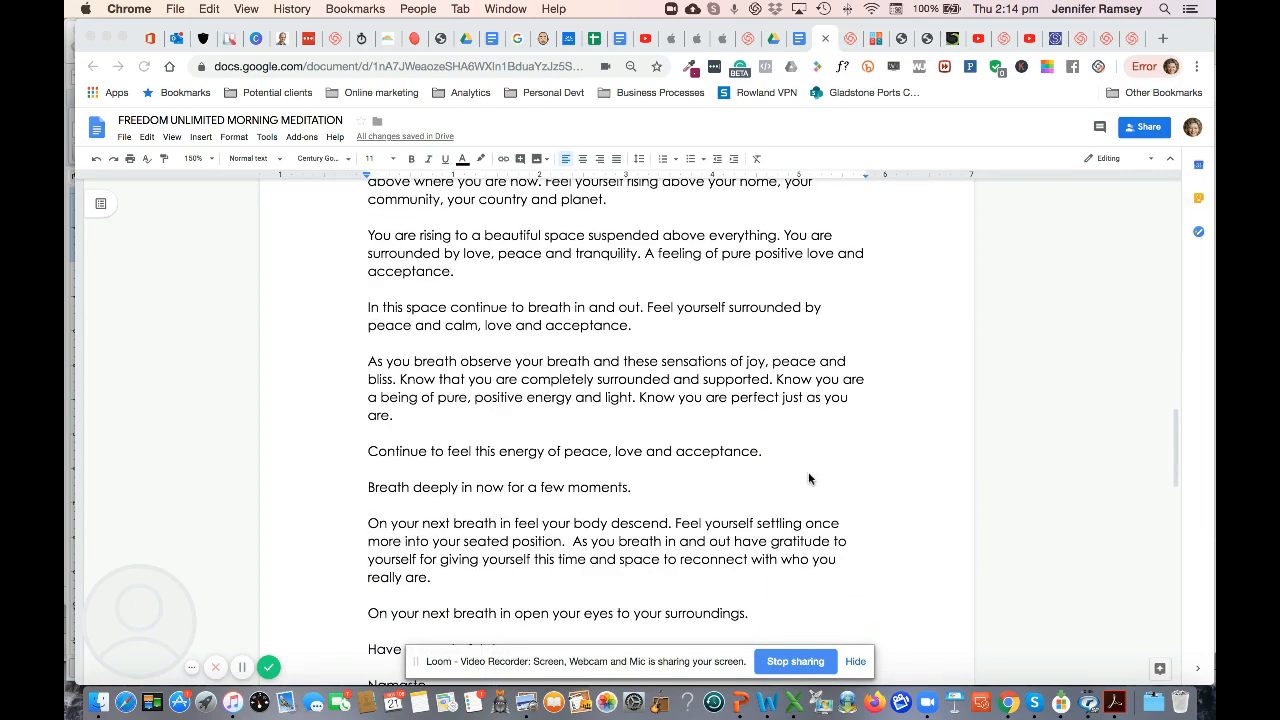
scroll("down", 3)
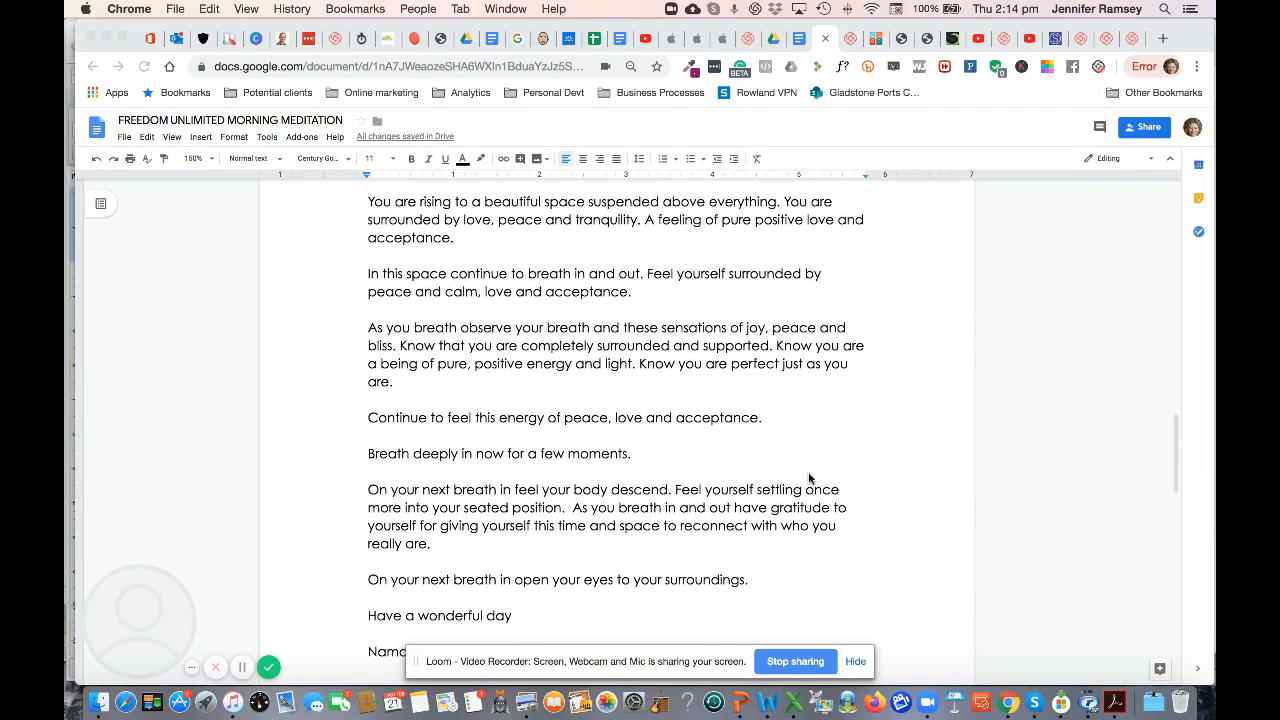